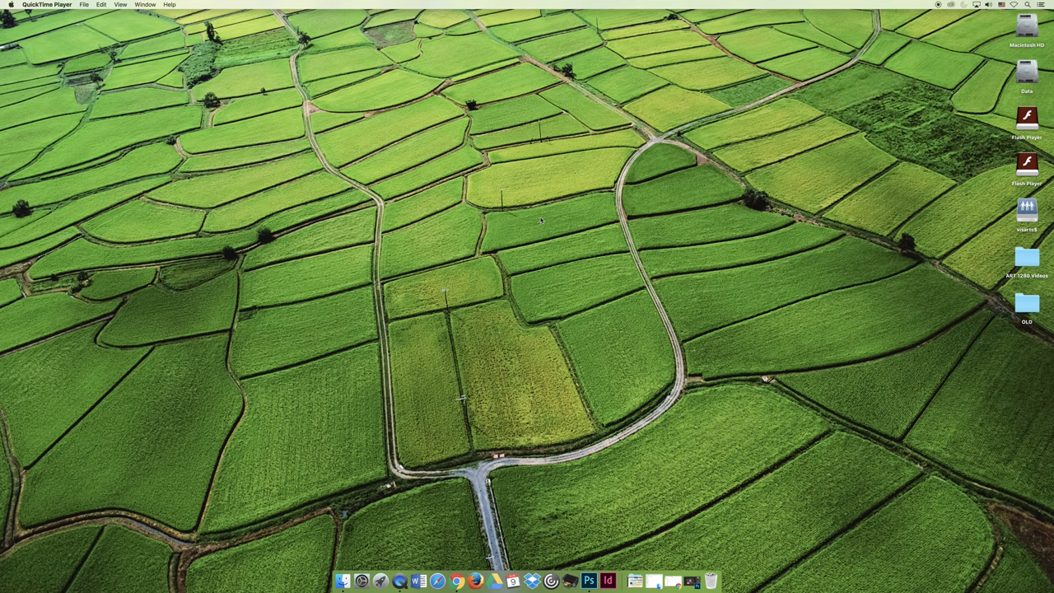
mouse_move(542, 229)
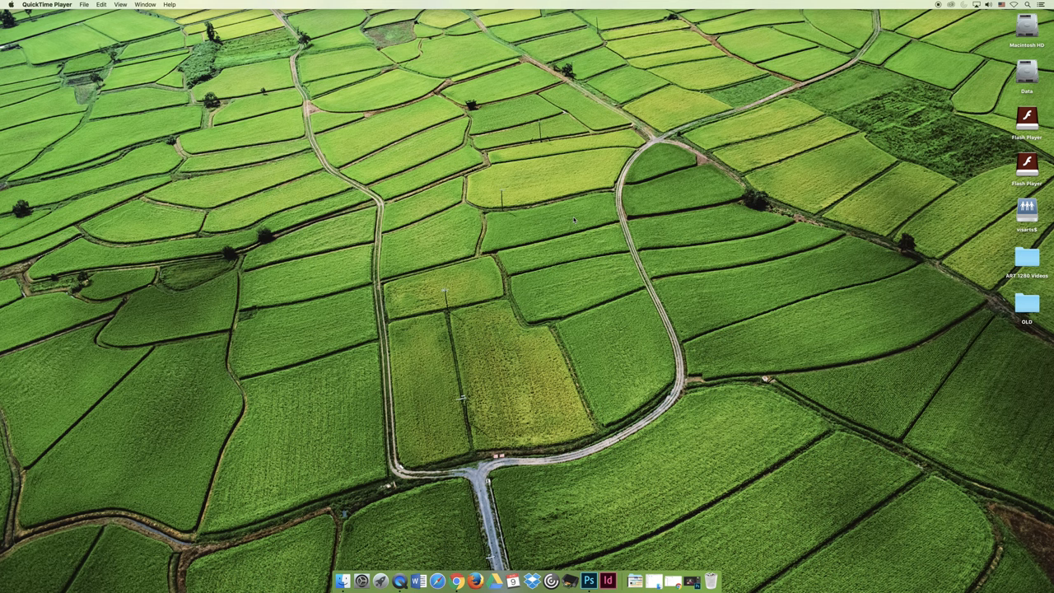
mouse_move(808, 158)
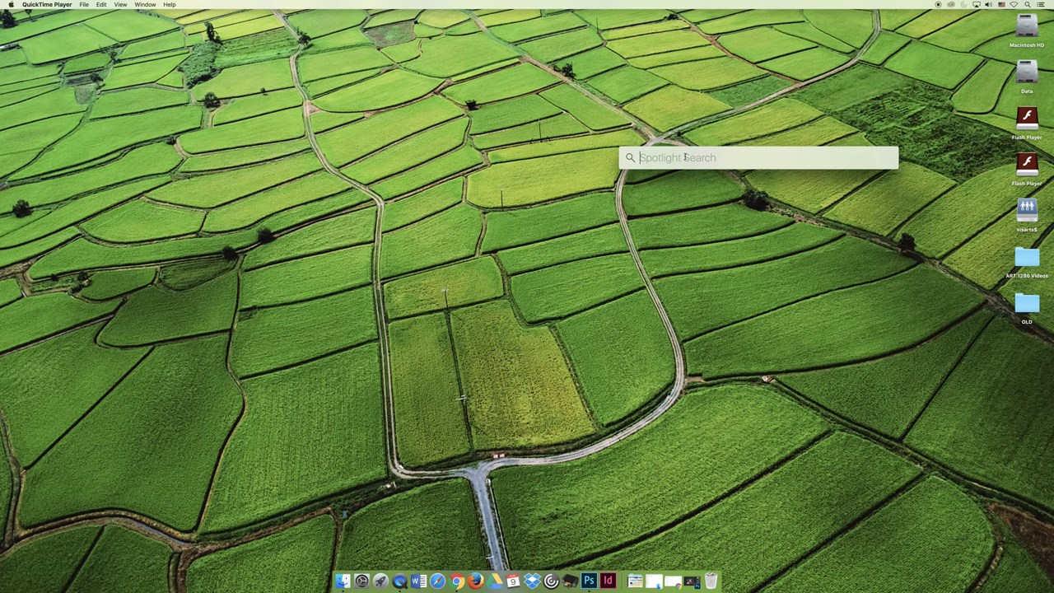
Search Spotlight for 'curran', 'calculator' and 'photoshop' to preview matching results
type("curran")
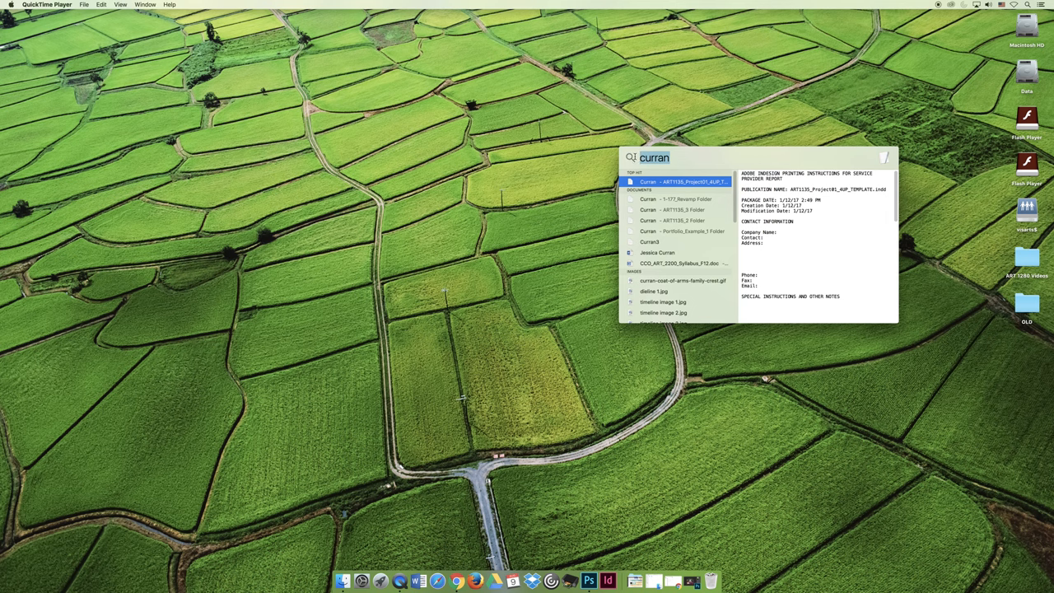
type("calculator")
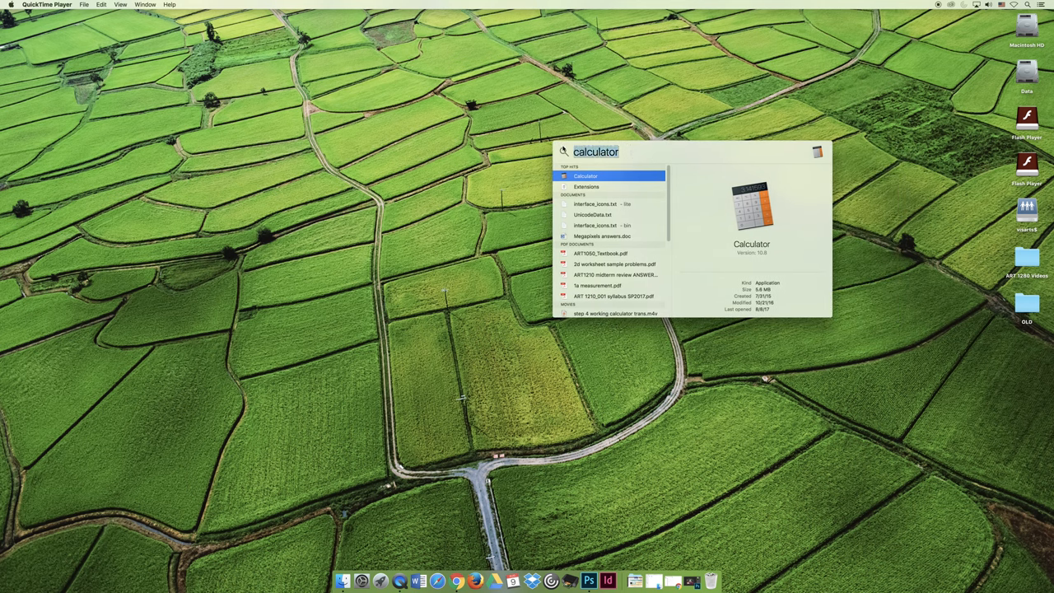
type("photoshop")
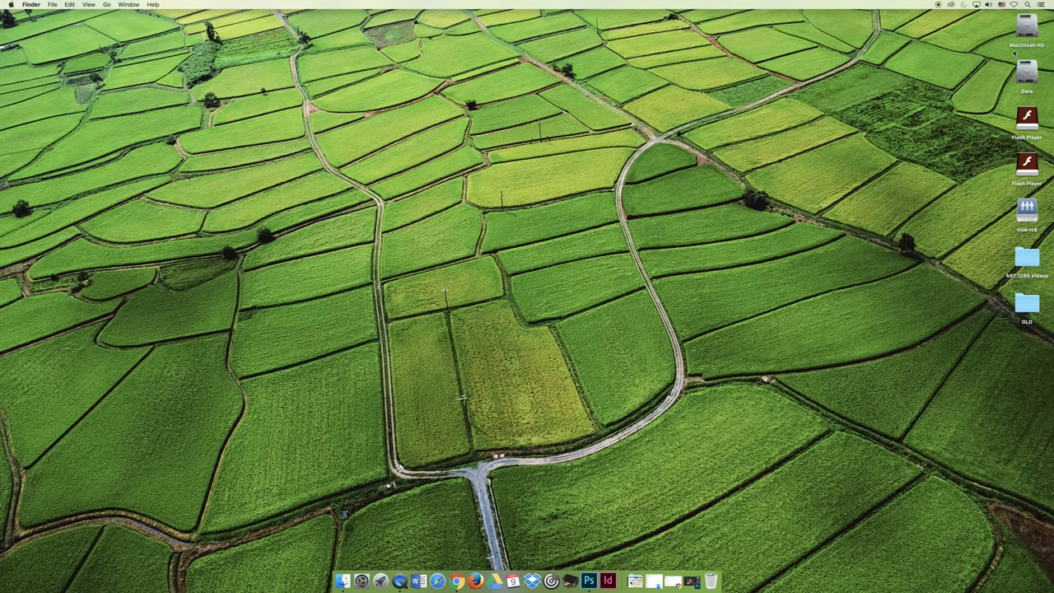
double_click(1025, 23)
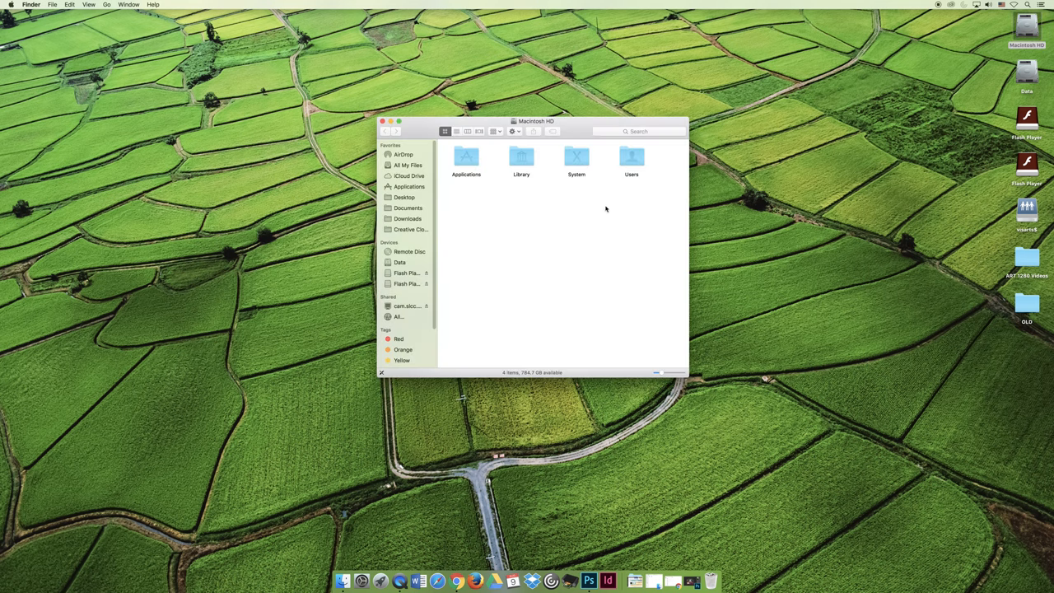
left_click_drag(536, 122, 413, 88)
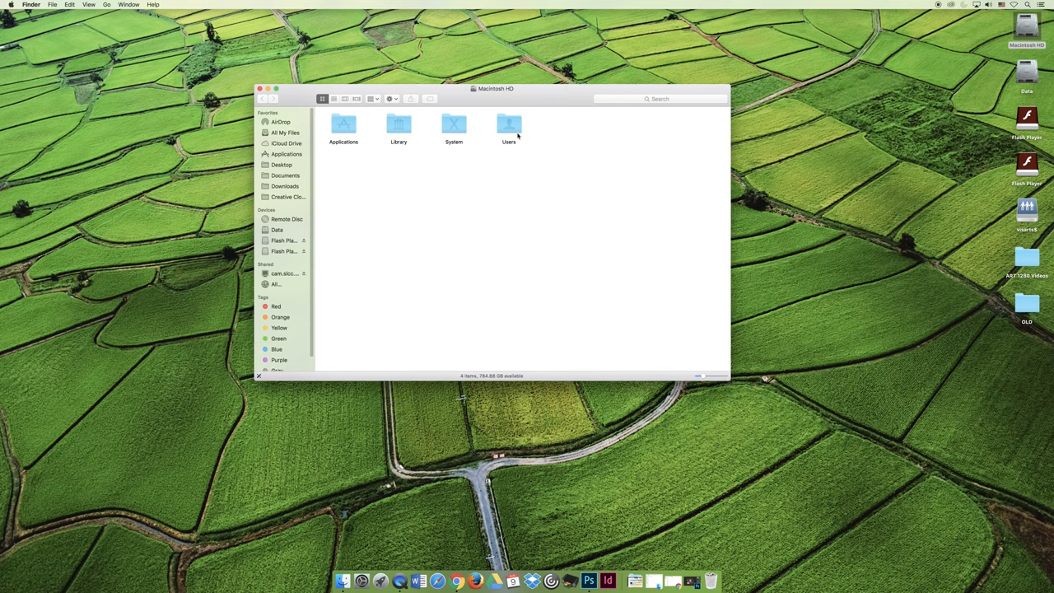
double_click(508, 125)
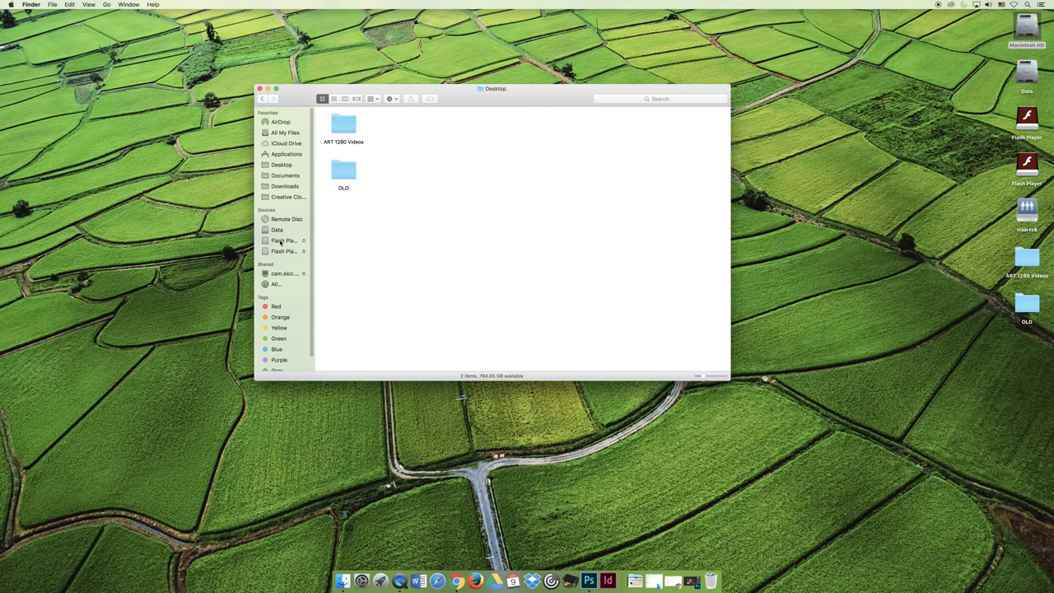
left_click(281, 164)
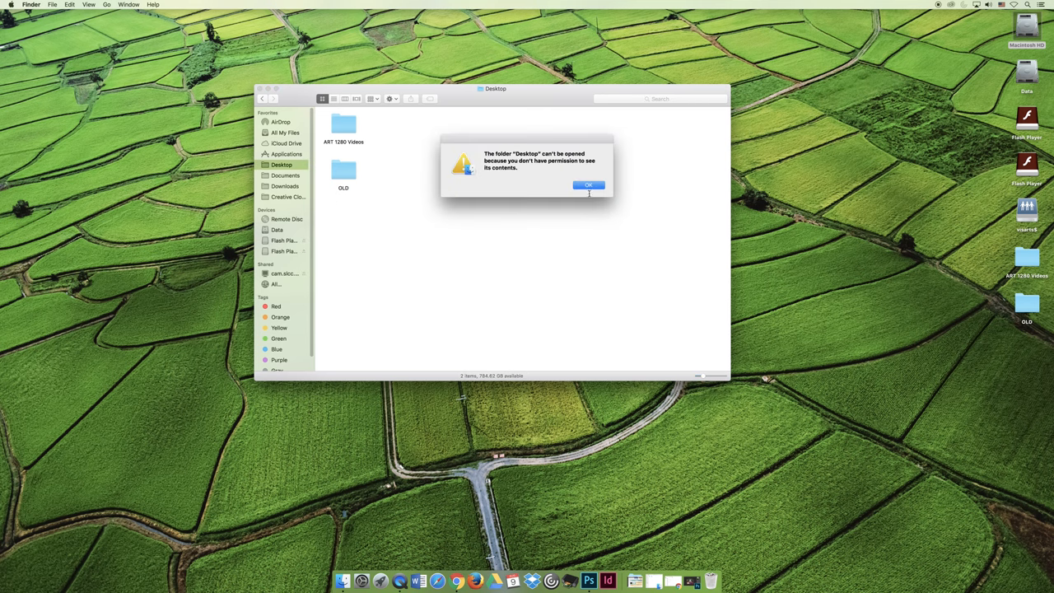
left_click(589, 185)
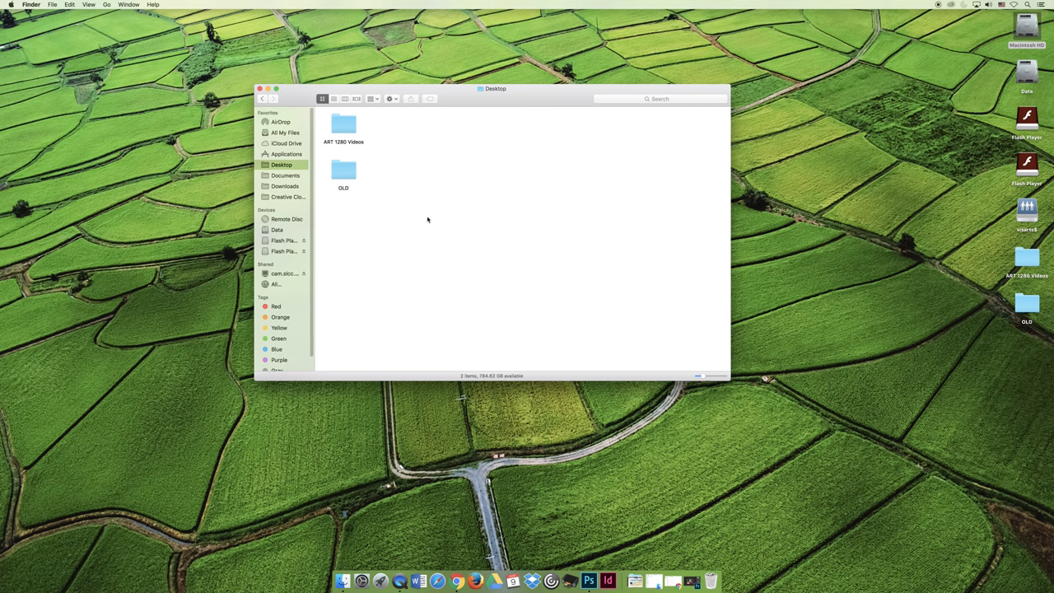
mouse_move(390, 203)
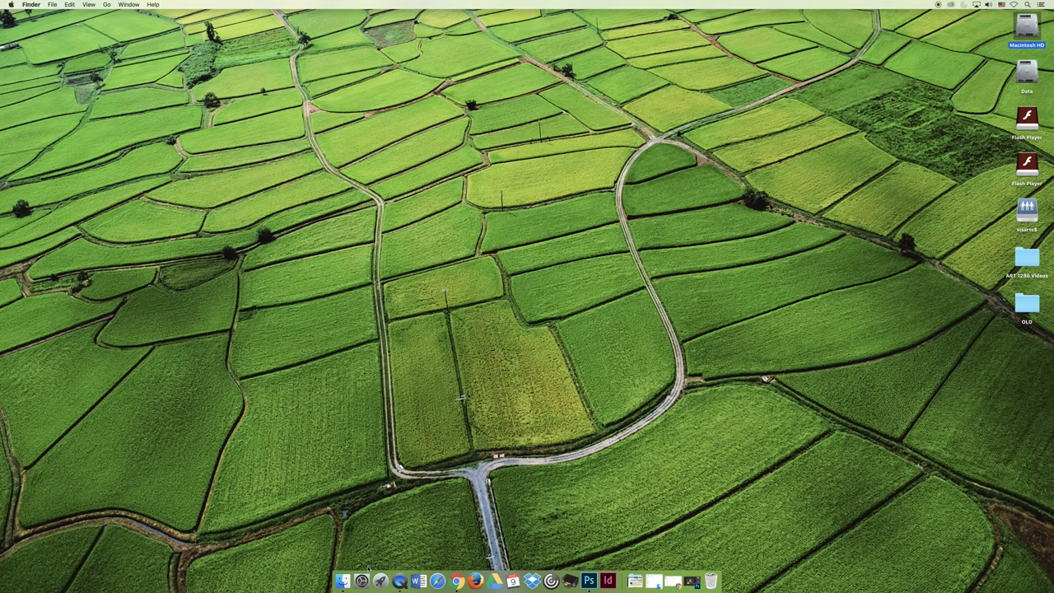
mouse_move(345, 578)
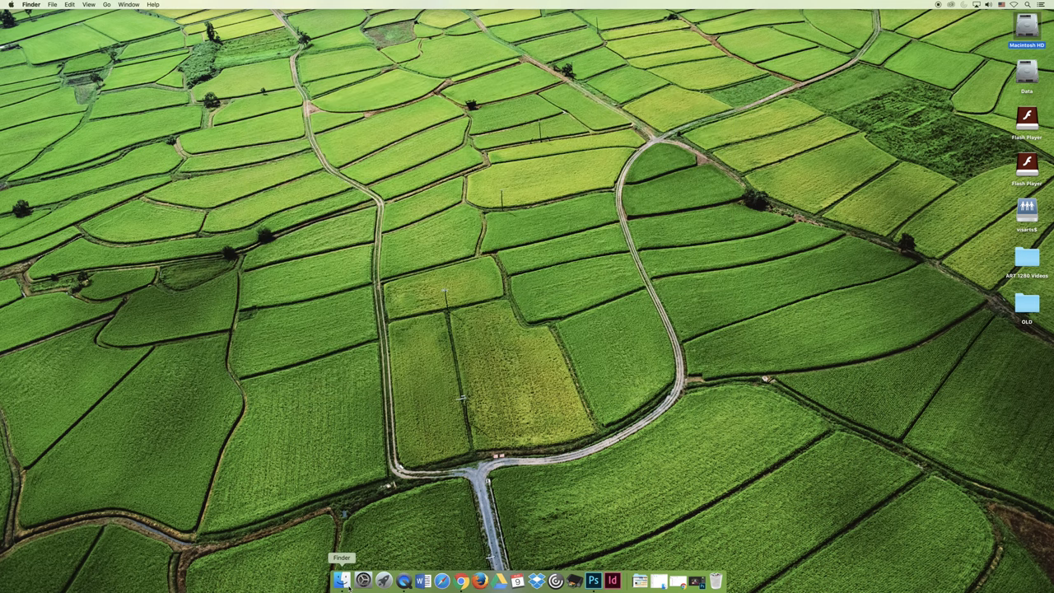
Launch Adobe Photoshop CC 2017 from the Applications folder in a new Finder window
left_click(349, 578)
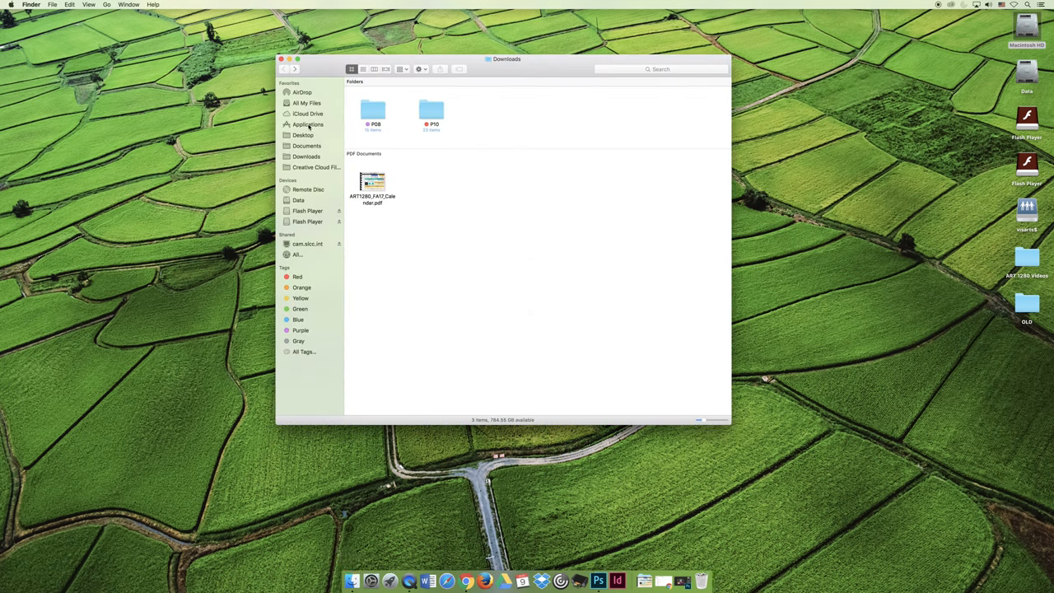
left_click(308, 124)
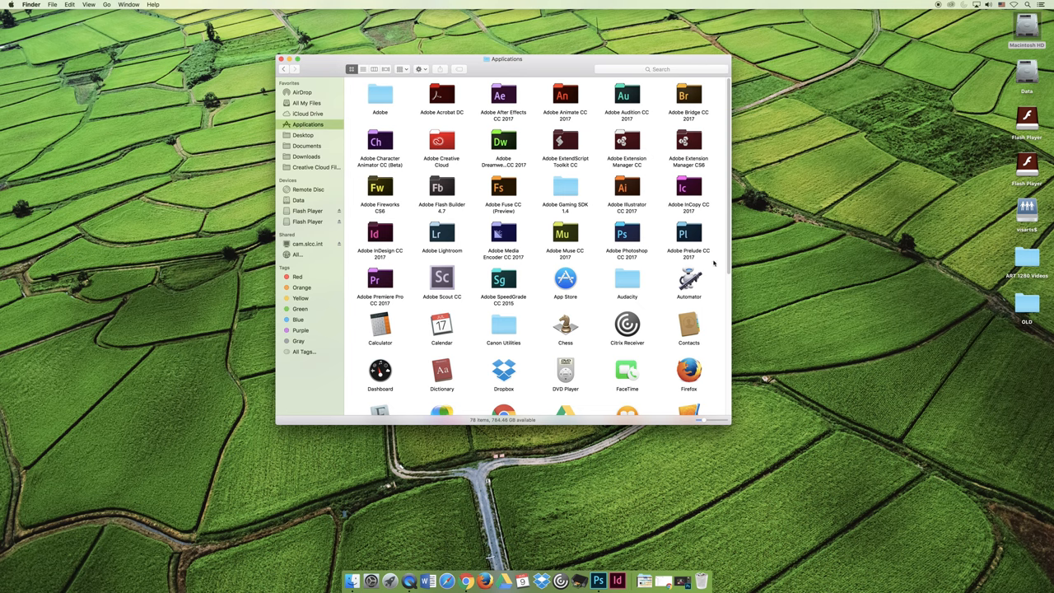
left_click(627, 233)
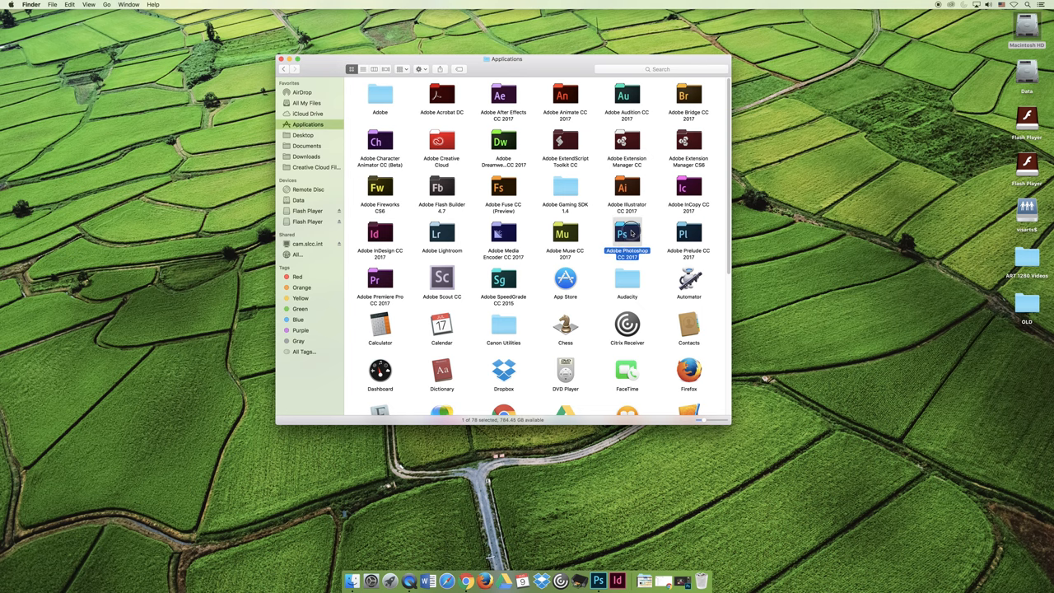
double_click(626, 233)
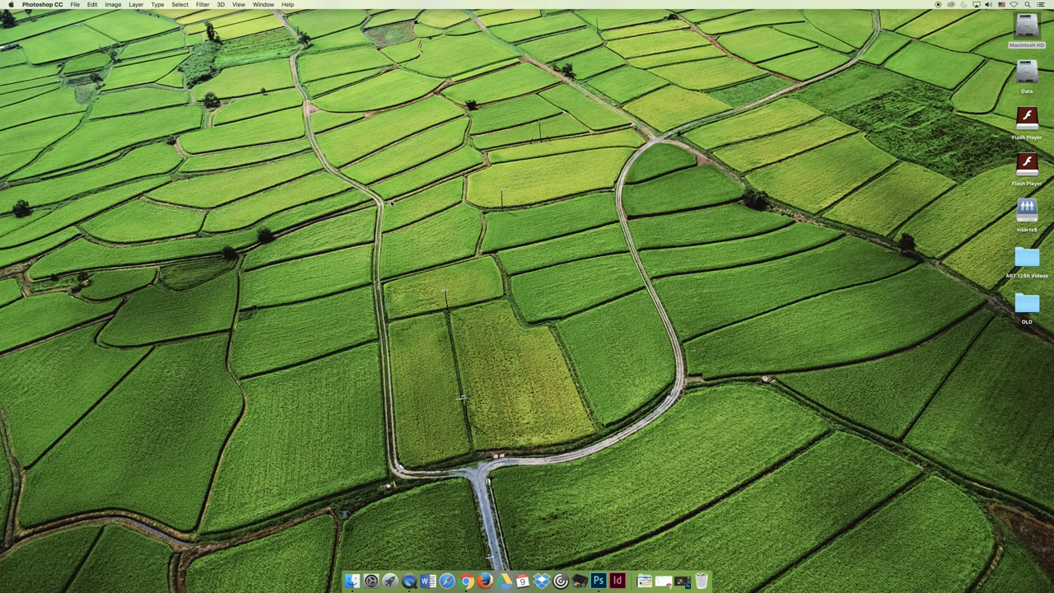
mouse_move(383, 206)
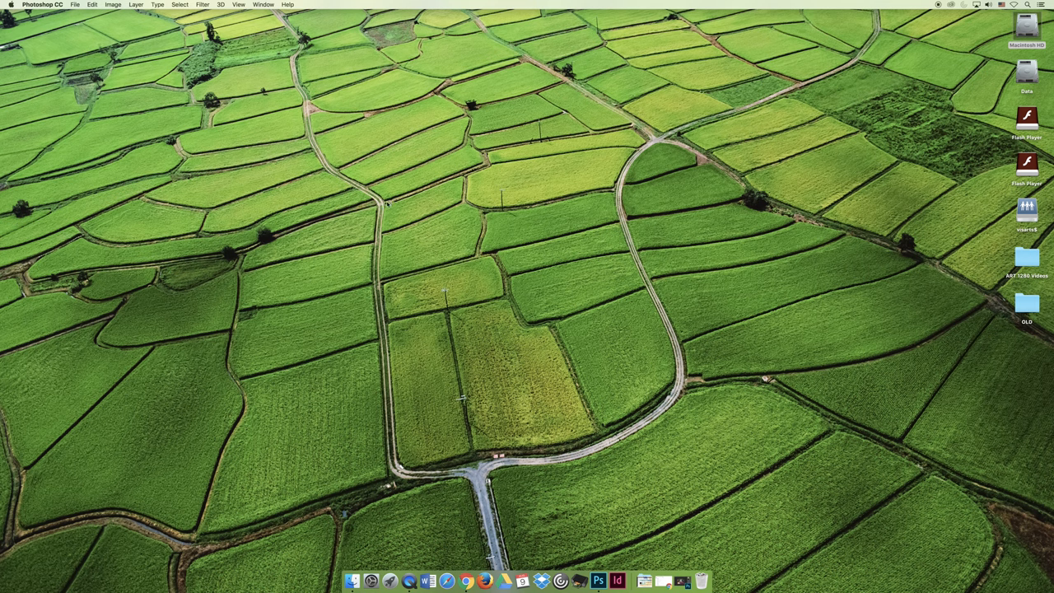